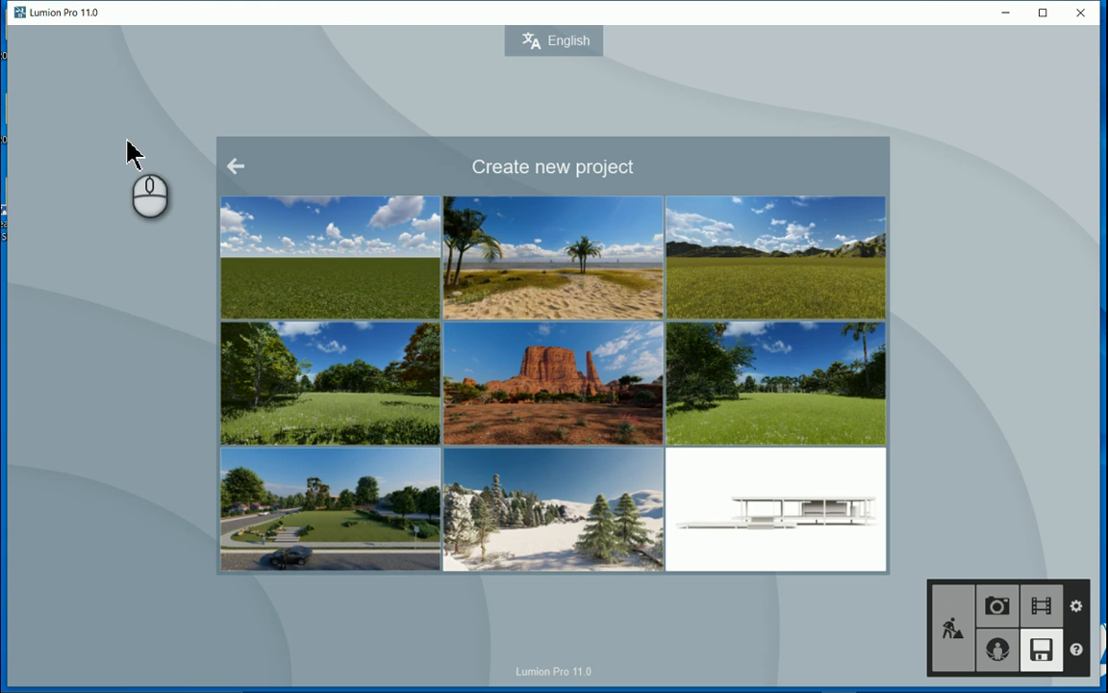
{"action": "mouse_move", "coordinate": [979, 235]}
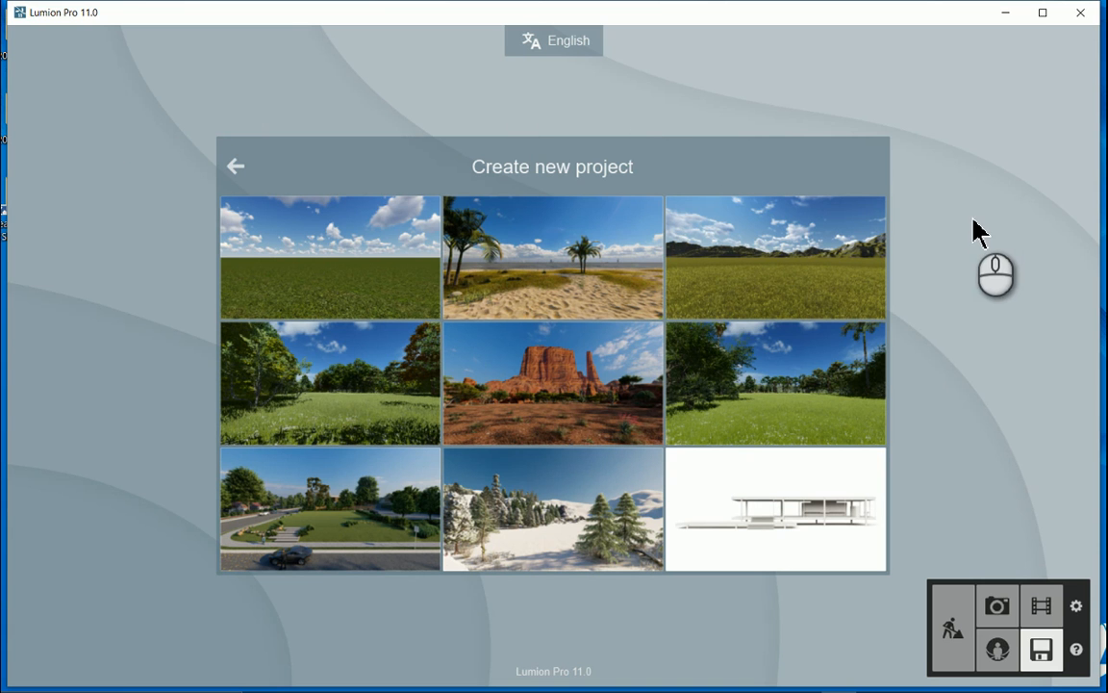
{"action": "mouse_move", "coordinate": [979, 252]}
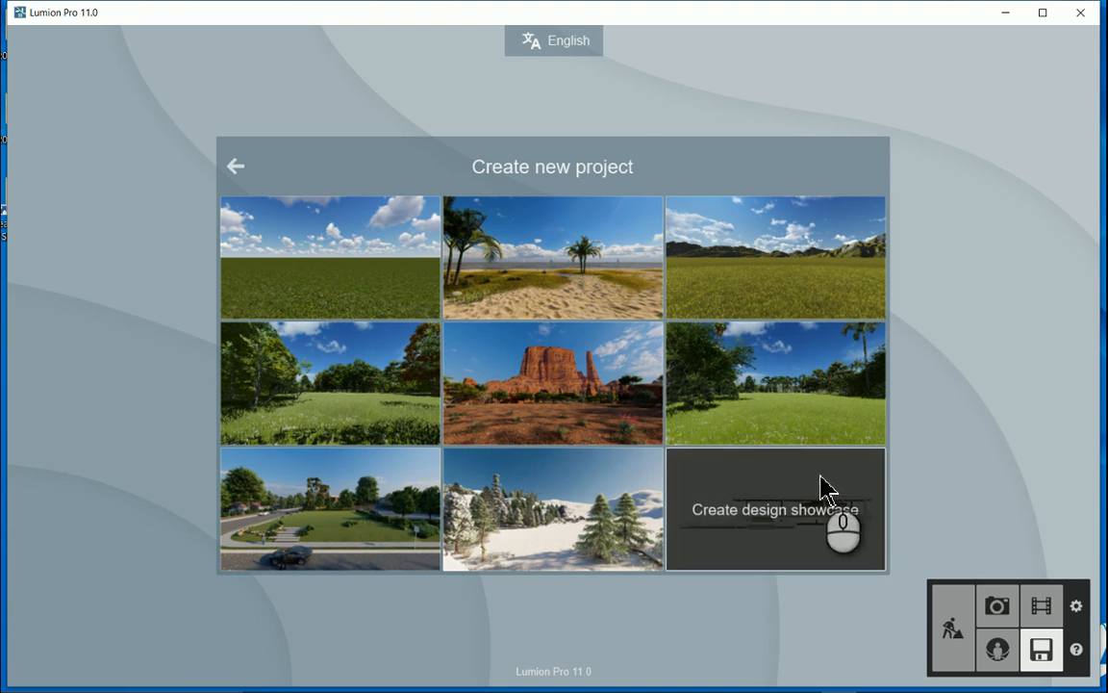
{"action": "mouse_move", "coordinate": [762, 523]}
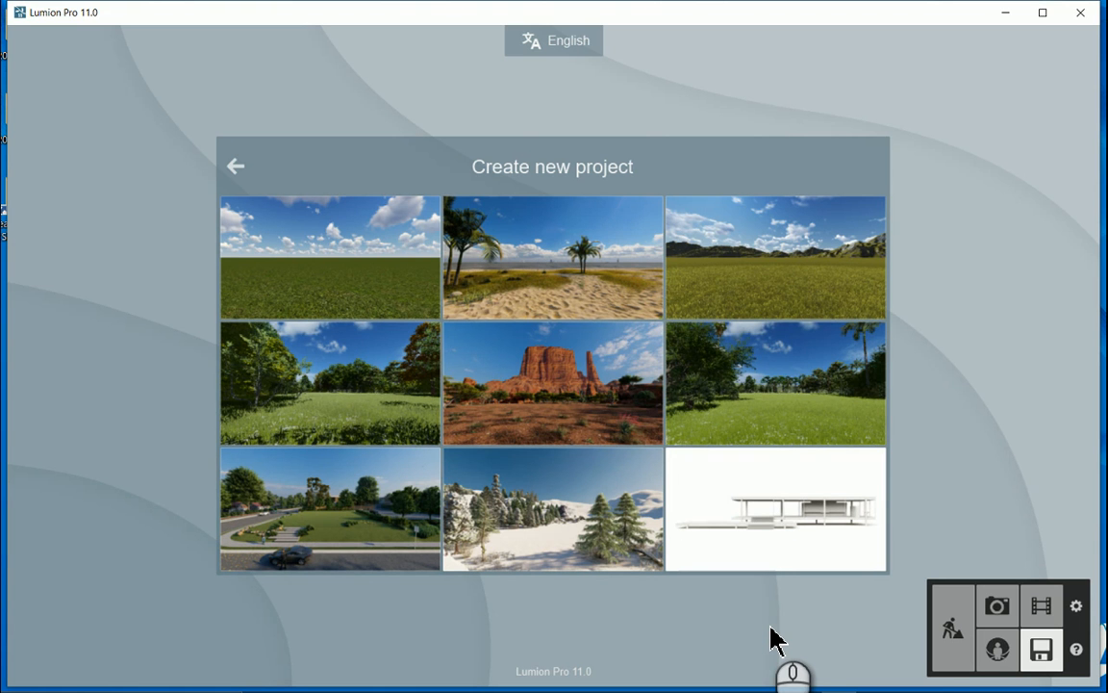
{"action": "mouse_move", "coordinate": [797, 587]}
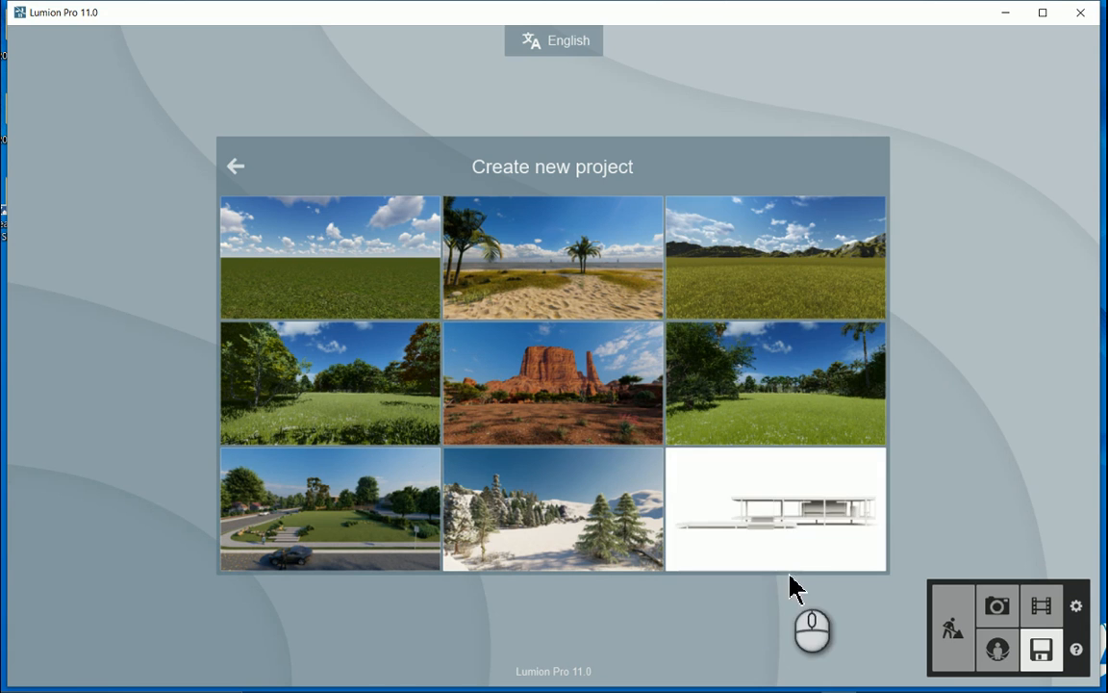
{"action": "mouse_move", "coordinate": [808, 529]}
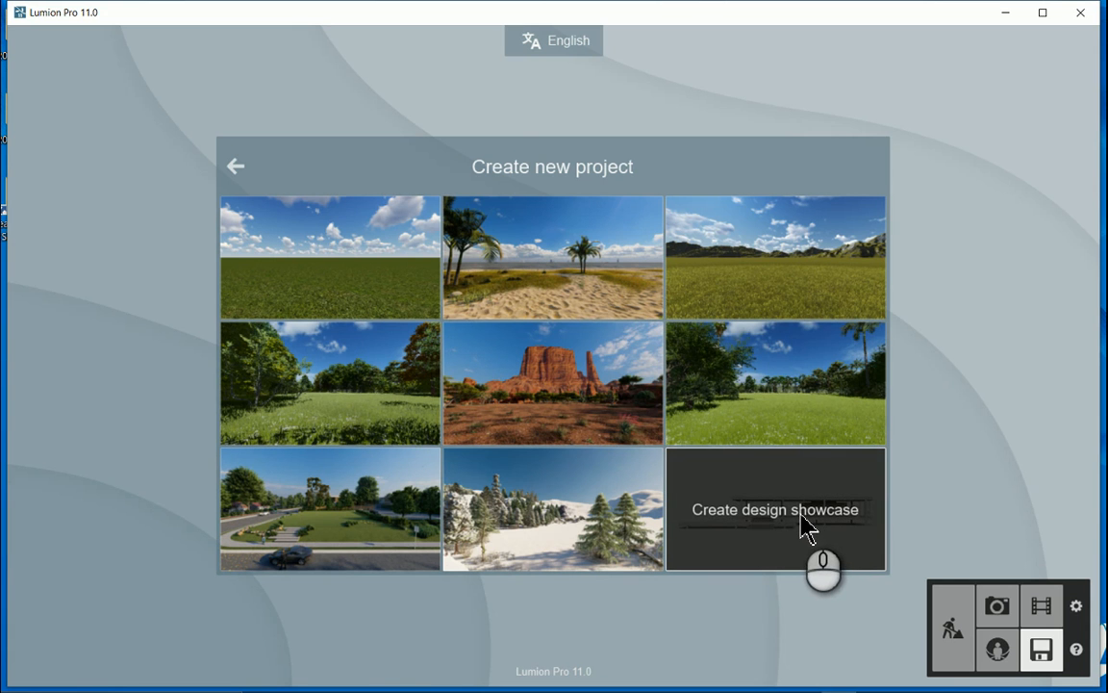
Load the 'Create design showcase' pavilion project into Build mode
{"action": "left_click", "coordinate": [777, 508]}
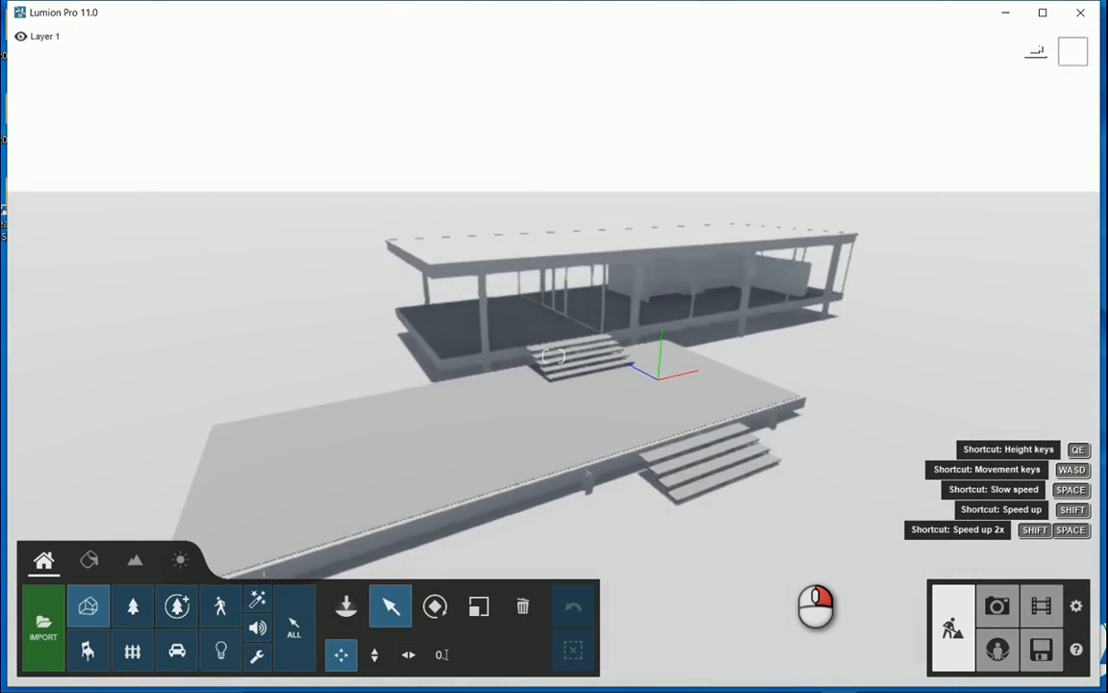
{"action": "left_click", "coordinate": [673, 347]}
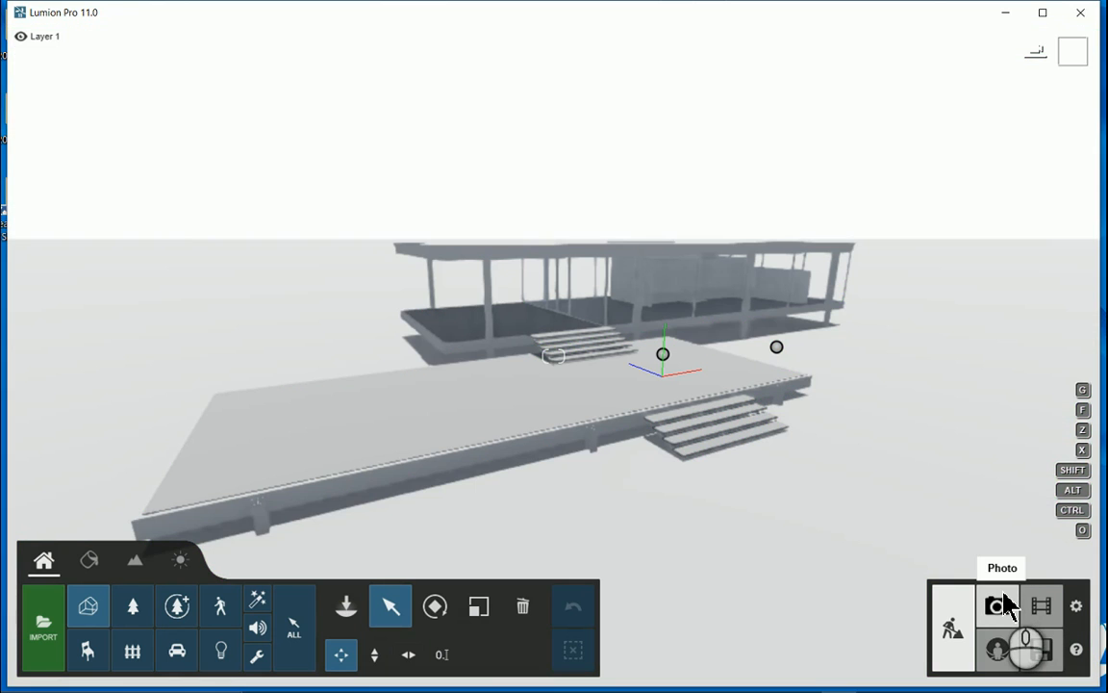
Switch to Photo mode, showing the pavilion as a still photo preview with its effects list
{"action": "left_click", "coordinate": [997, 602]}
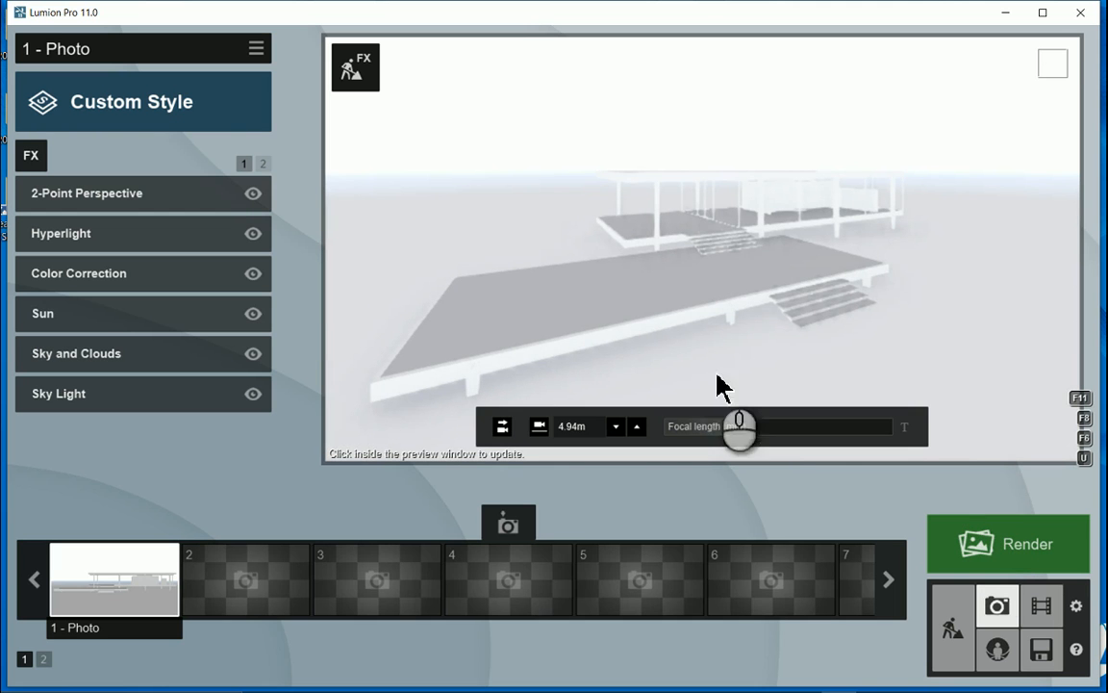
{"action": "mouse_move", "coordinate": [702, 365]}
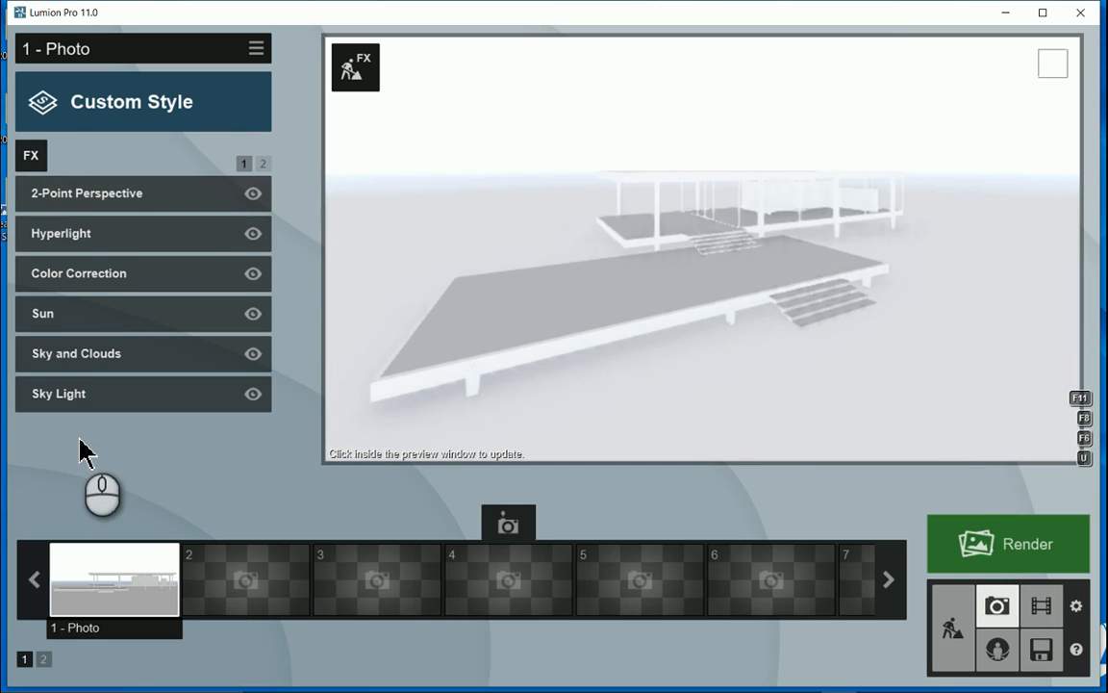
{"action": "mouse_move", "coordinate": [31, 158]}
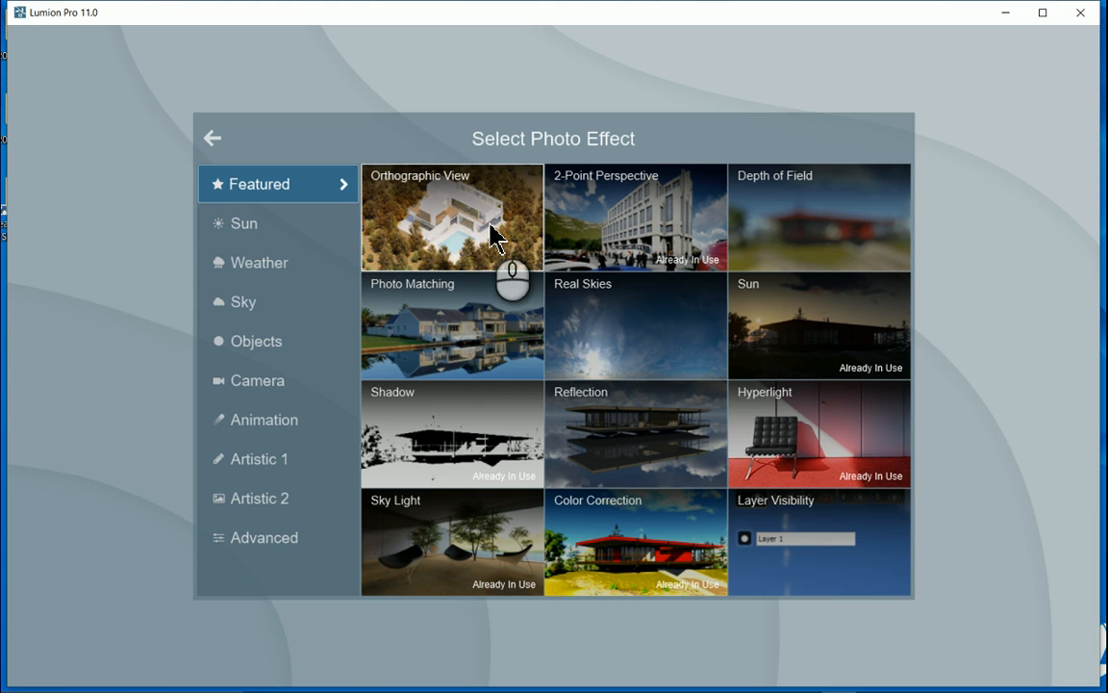
{"action": "mouse_move", "coordinate": [254, 197]}
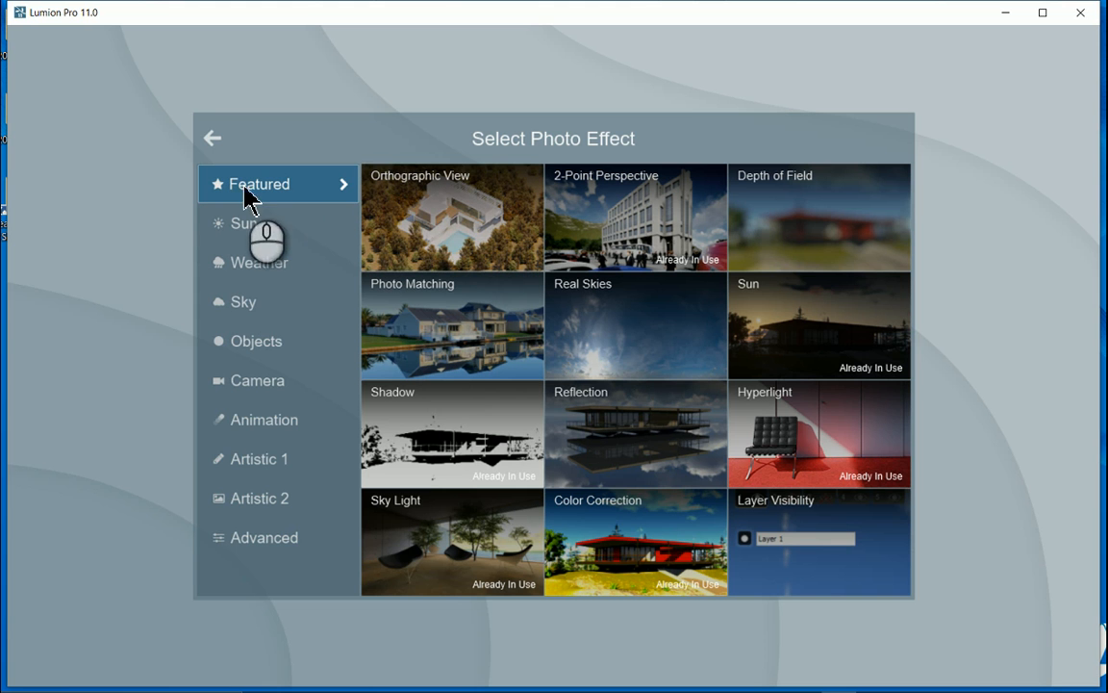
{"action": "mouse_move", "coordinate": [402, 209]}
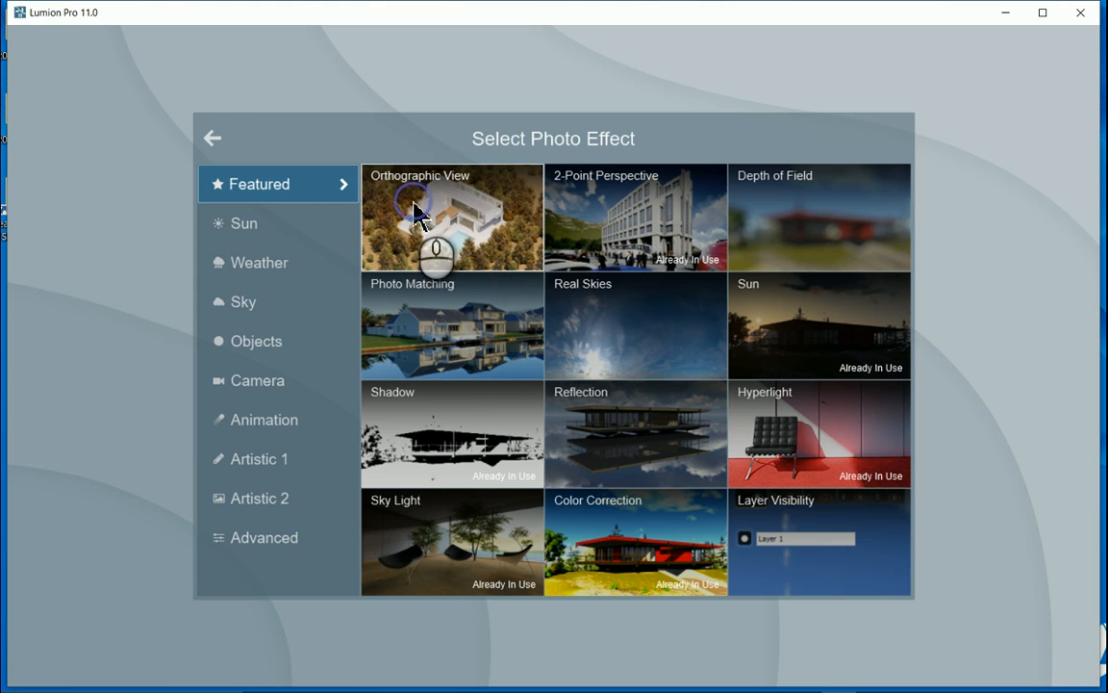
Add the Orthographic View effect from the Featured photo effects to the first photo
{"action": "left_click", "coordinate": [450, 217]}
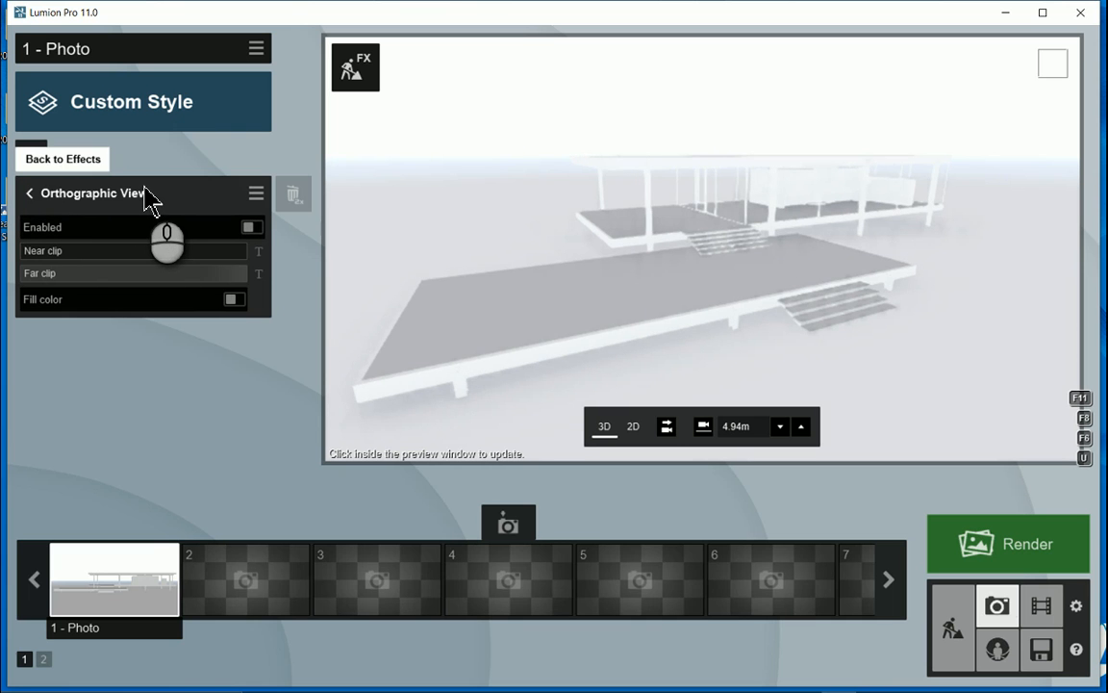
{"action": "mouse_move", "coordinate": [147, 208]}
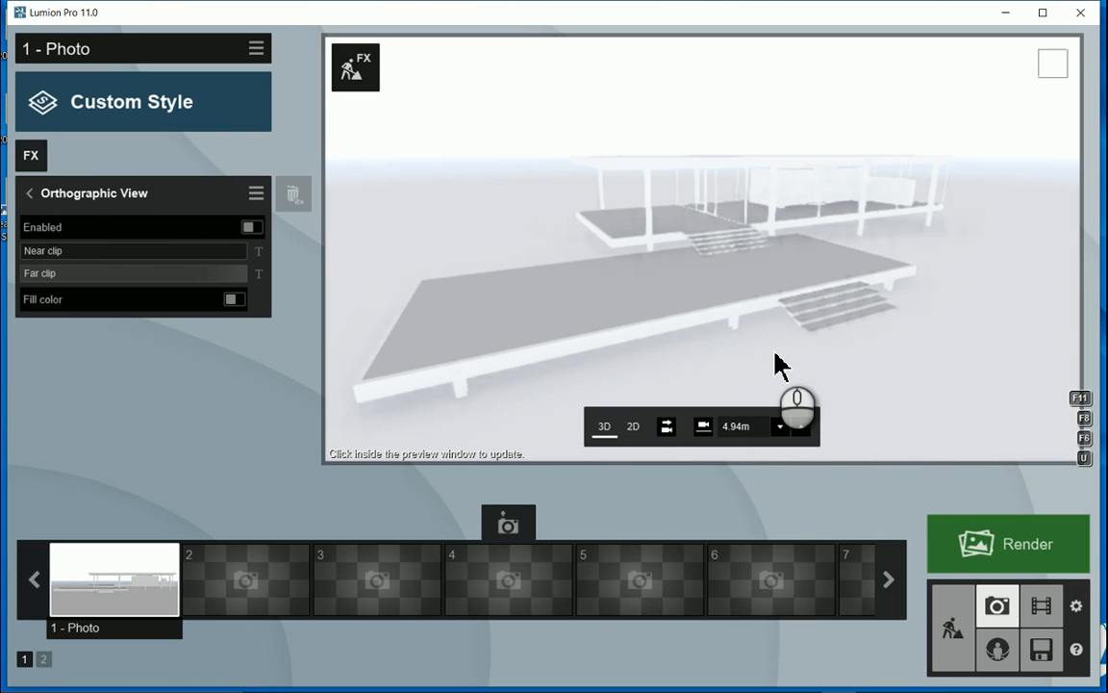
{"action": "mouse_move", "coordinate": [542, 398]}
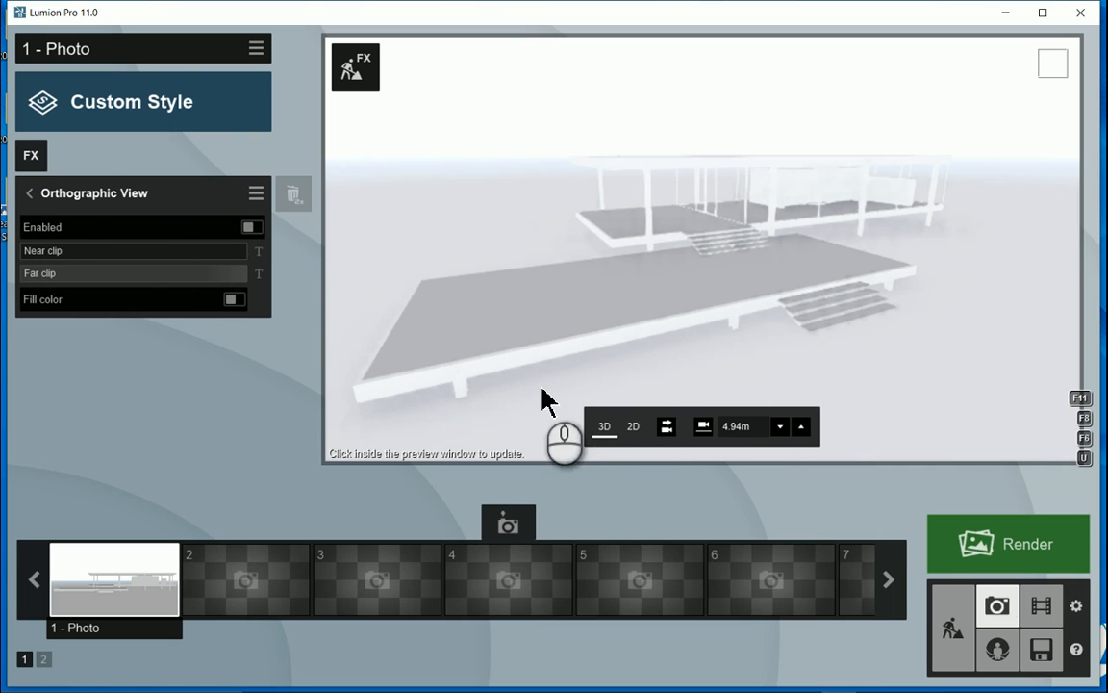
{"action": "mouse_move", "coordinate": [266, 244]}
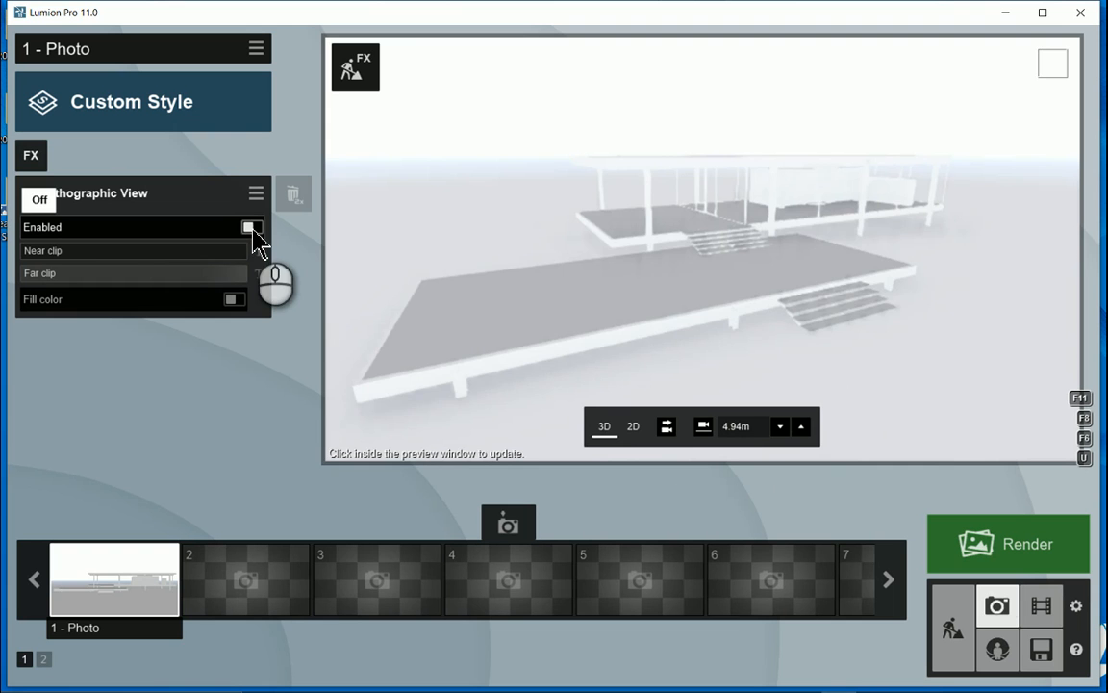
Enable the Orthographic View effect in 2D and adjust its near clip distance and fill colour
{"action": "left_click", "coordinate": [250, 227]}
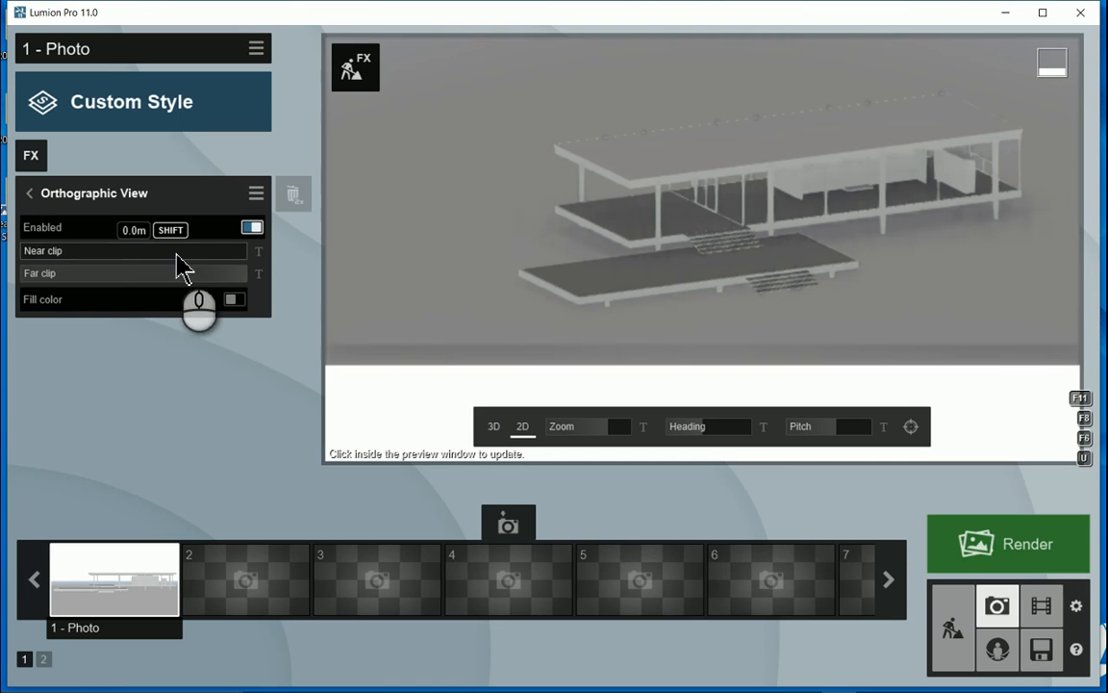
{"action": "left_click_drag", "start_coordinate": [183, 254], "coordinate": [165, 254]}
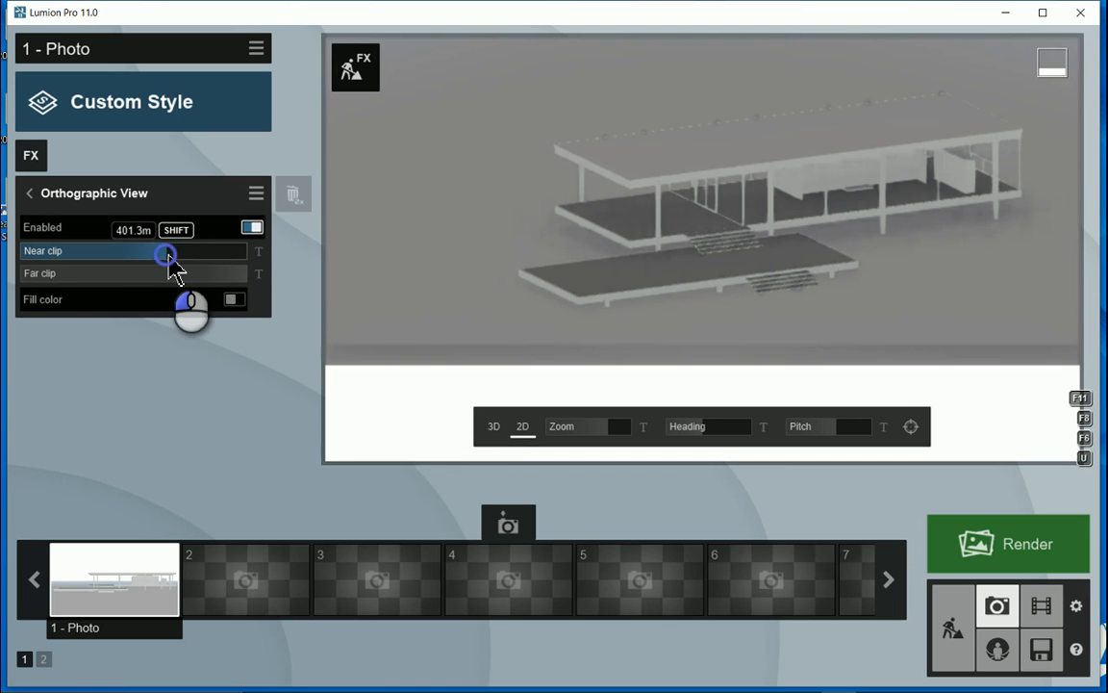
{"action": "left_click_drag", "start_coordinate": [165, 254], "coordinate": [211, 254]}
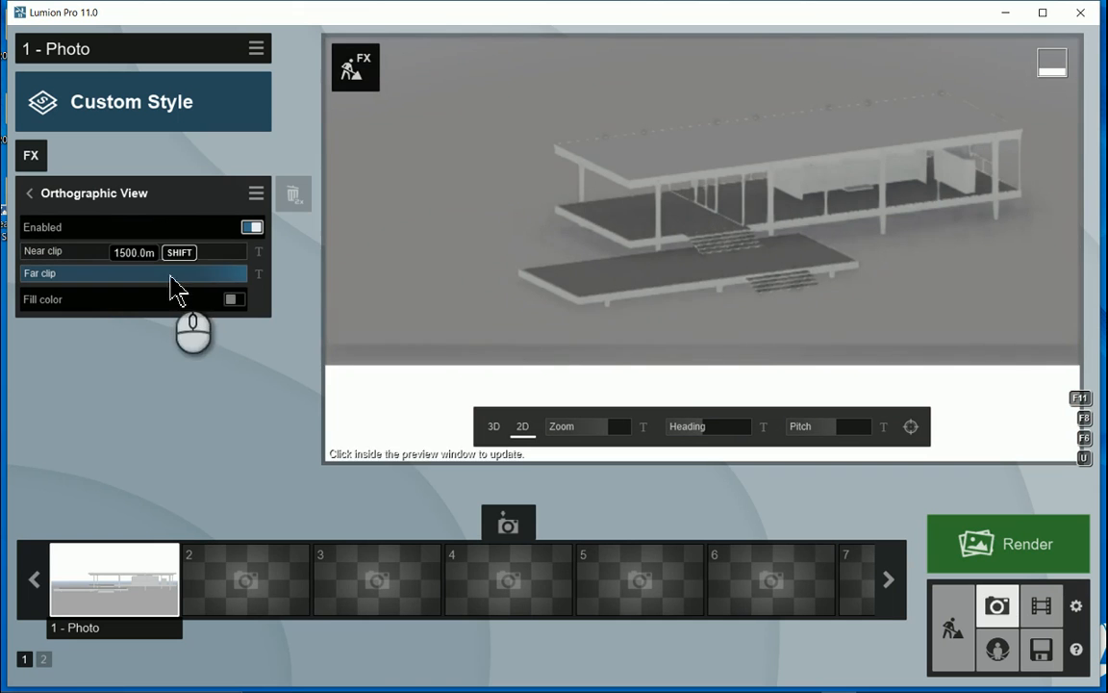
{"action": "left_click_drag", "start_coordinate": [173, 274], "coordinate": [131, 273]}
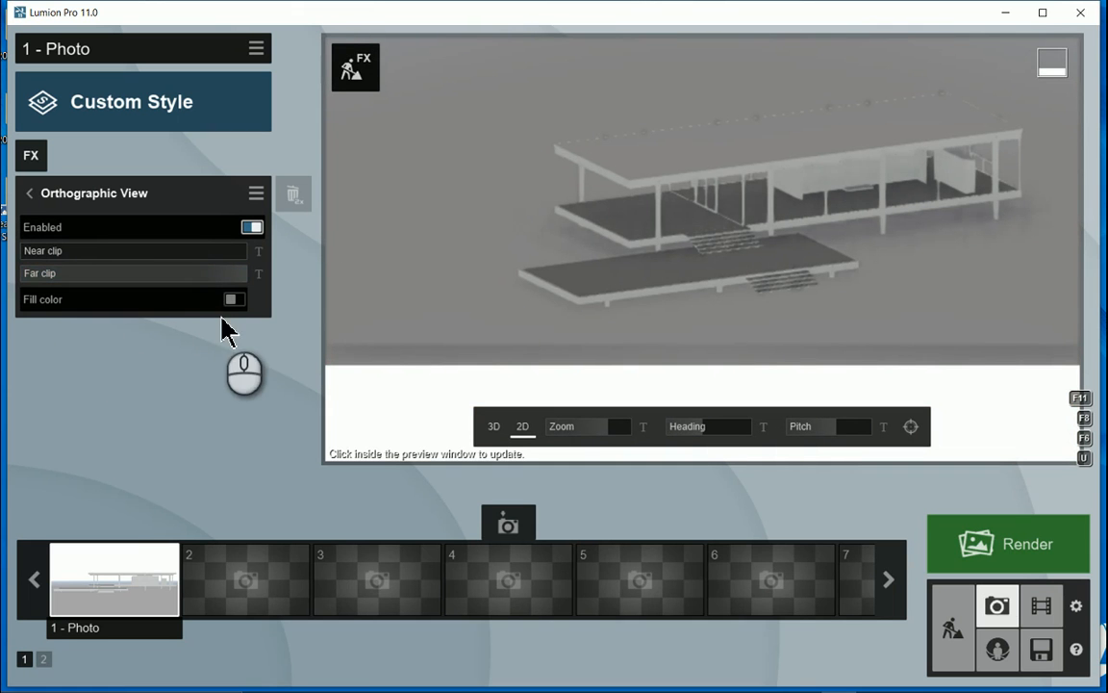
{"action": "left_click", "coordinate": [235, 300]}
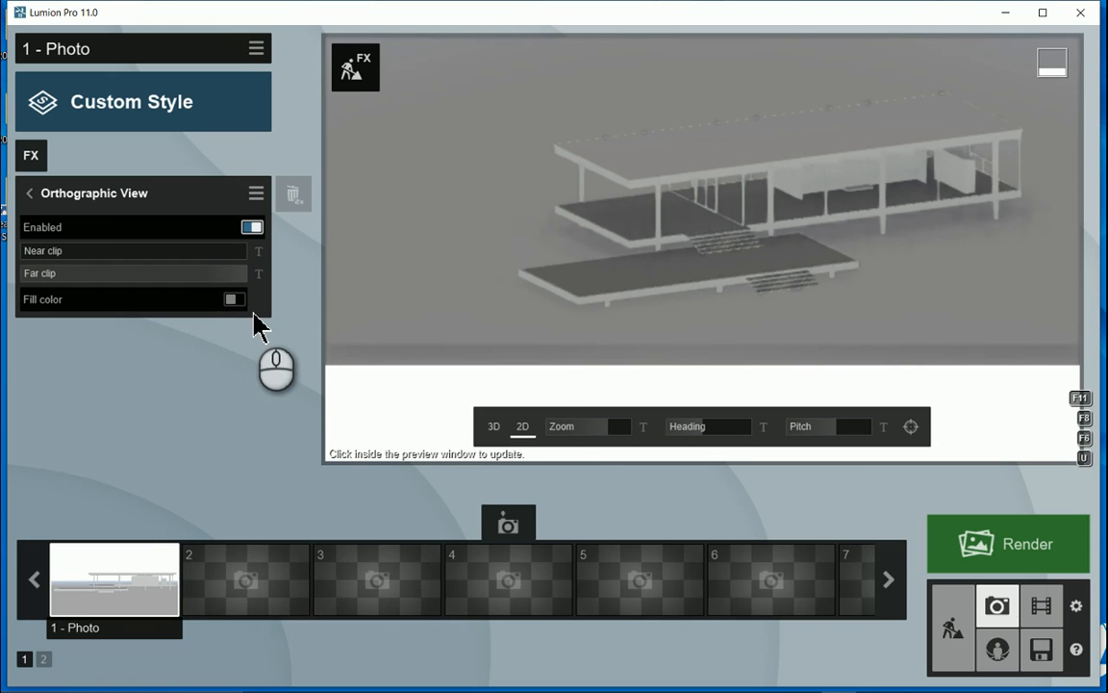
{"action": "mouse_move", "coordinate": [552, 431]}
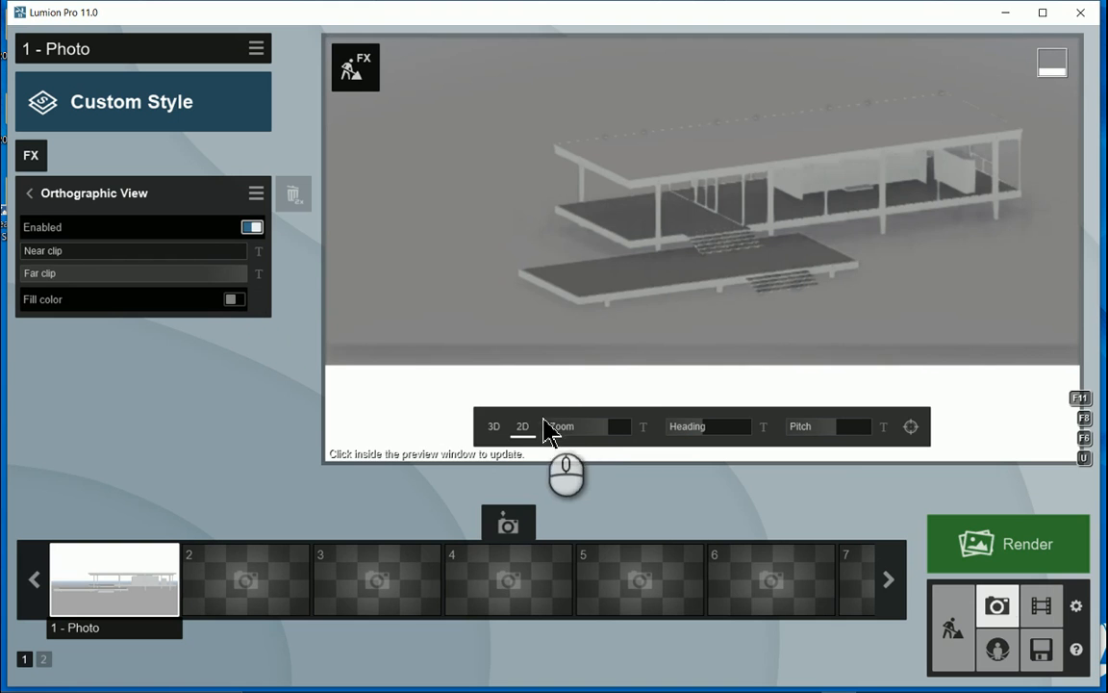
{"action": "left_click", "coordinate": [252, 227]}
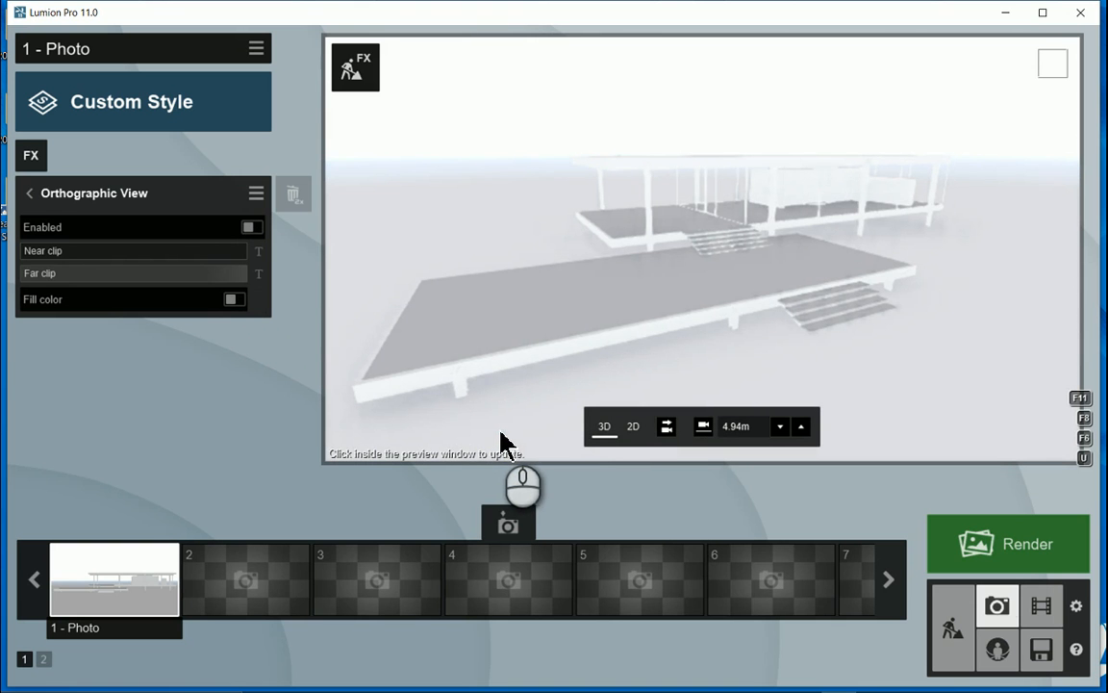
{"action": "mouse_move", "coordinate": [601, 446]}
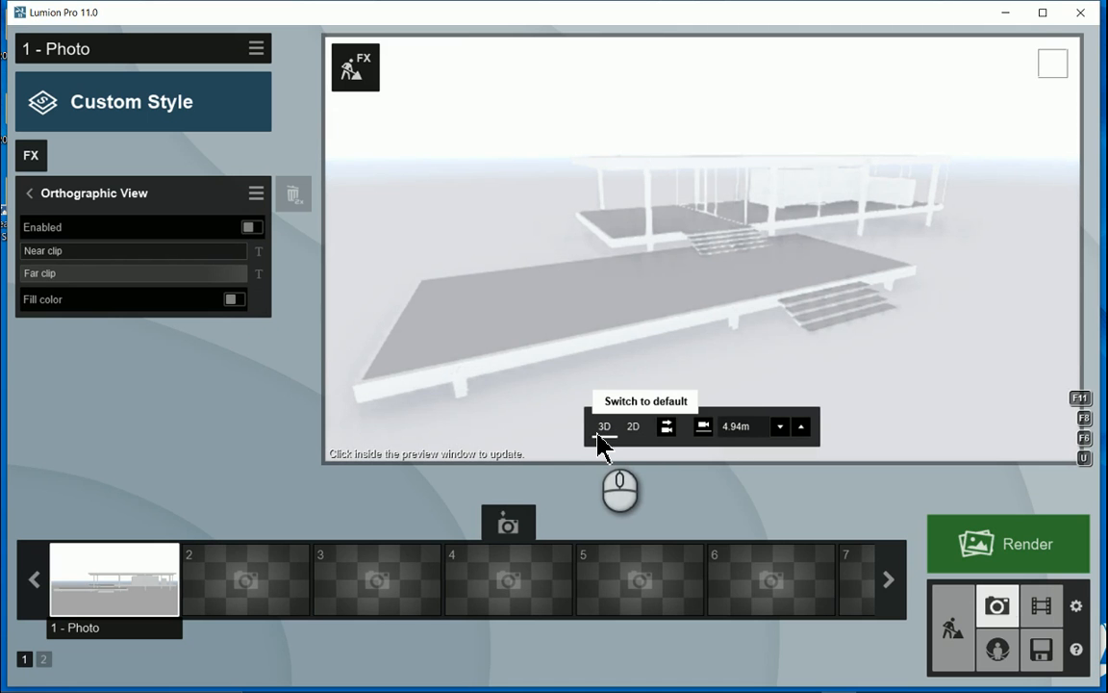
{"action": "mouse_move", "coordinate": [633, 442]}
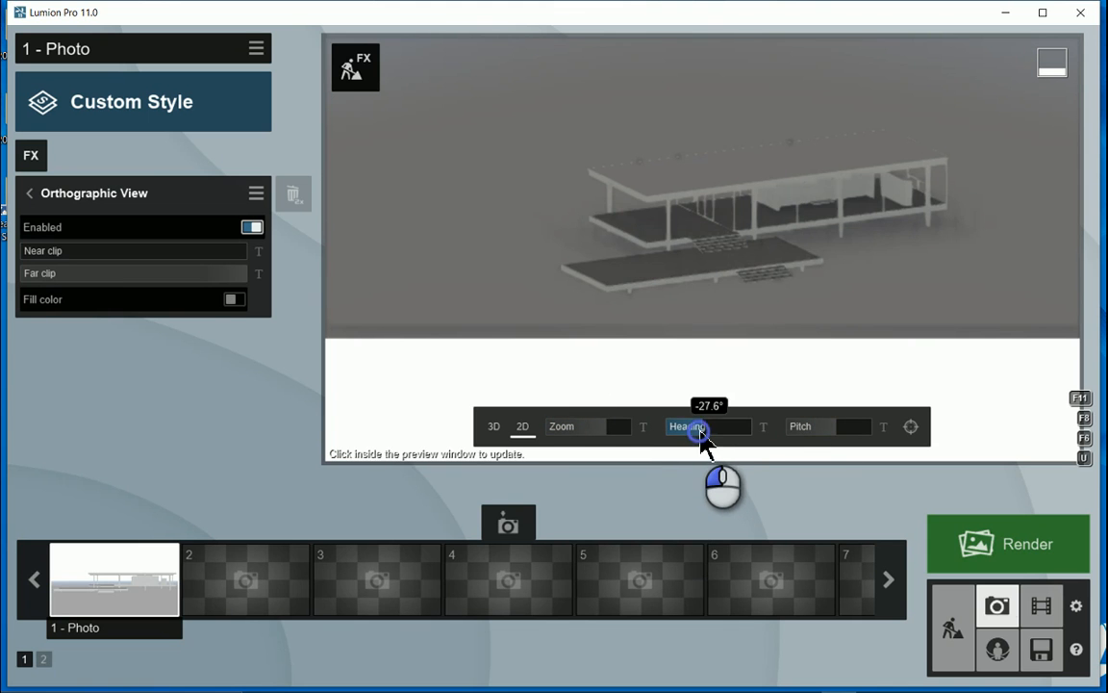
Set Heading and Pitch for a level, straight-on side elevation silhouette of the pavilion
{"action": "left_click_drag", "start_coordinate": [702, 425], "coordinate": [751, 425]}
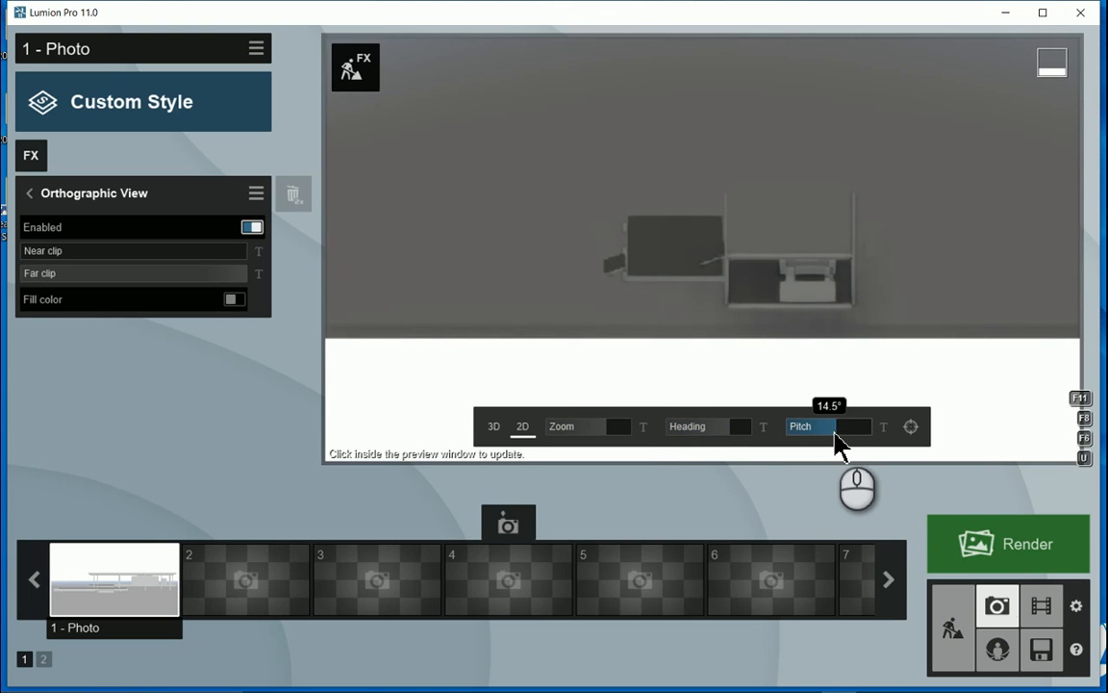
{"action": "left_click_drag", "start_coordinate": [835, 427], "coordinate": [808, 427]}
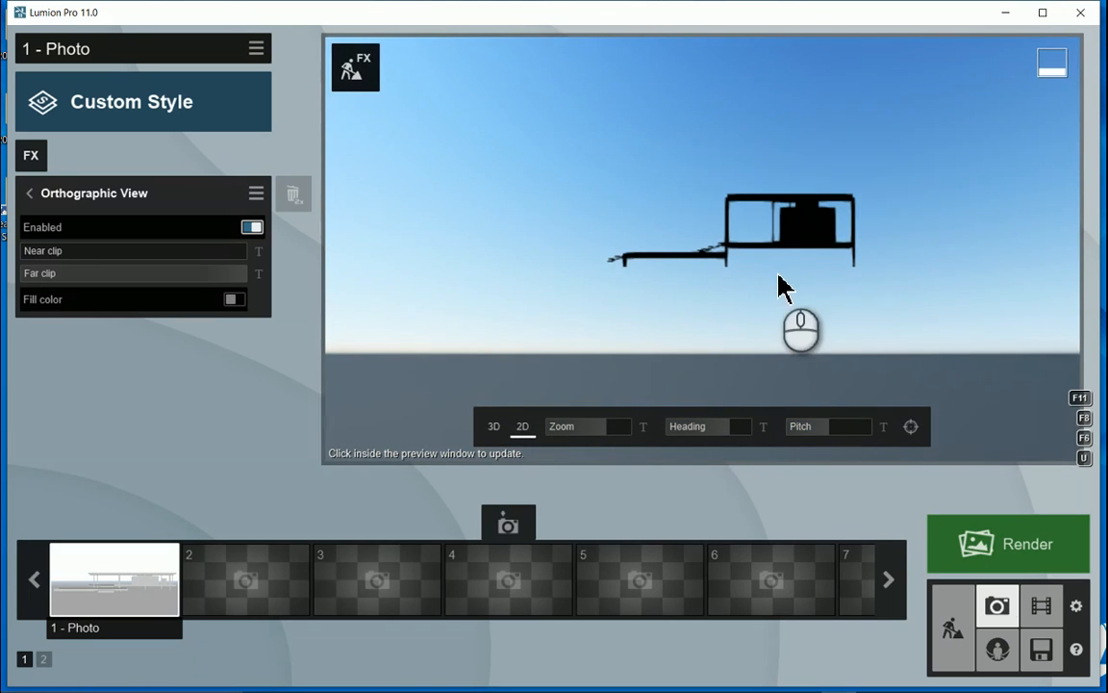
{"action": "mouse_move", "coordinate": [834, 440]}
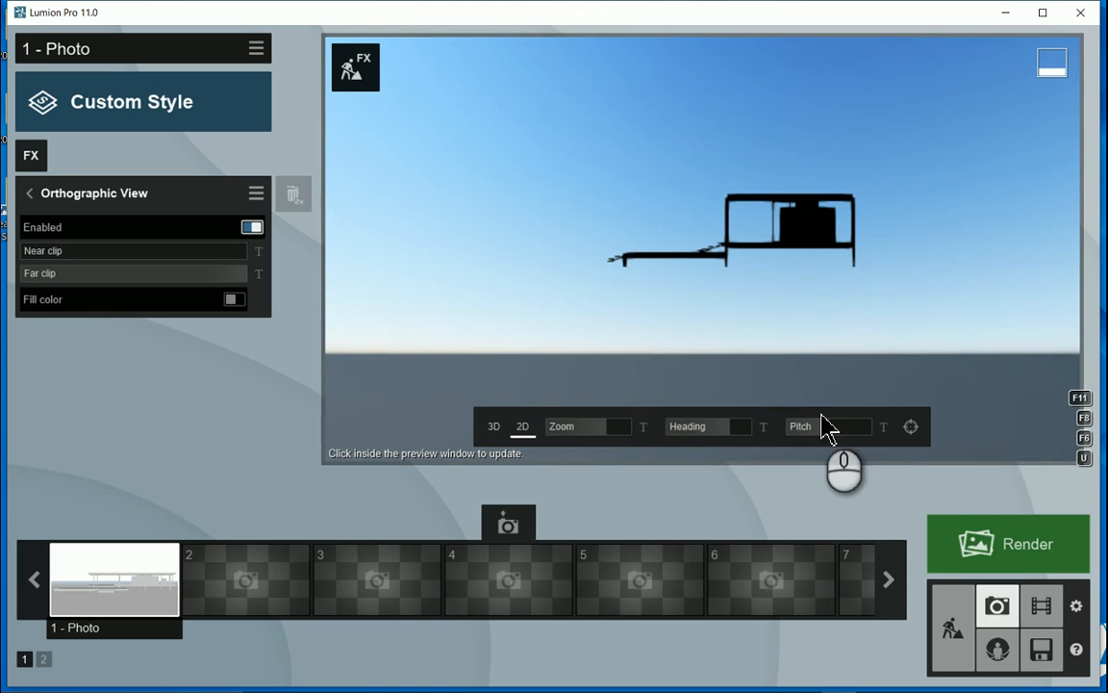
{"action": "left_click_drag", "start_coordinate": [828, 427], "coordinate": [866, 427]}
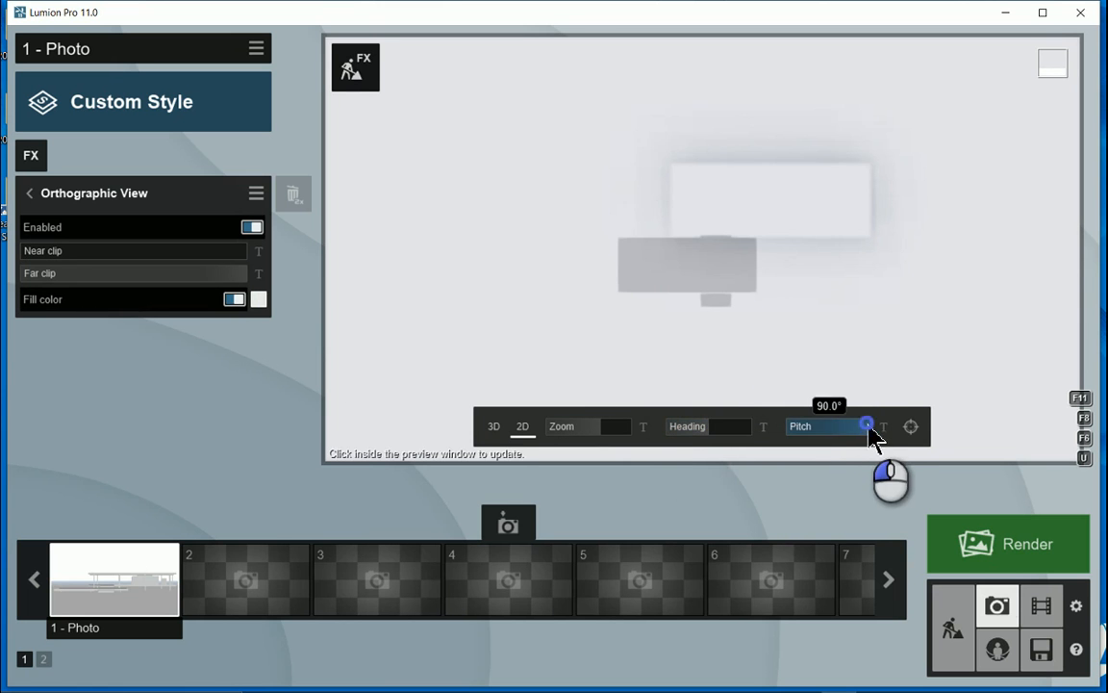
{"action": "left_click_drag", "start_coordinate": [865, 427], "coordinate": [800, 427]}
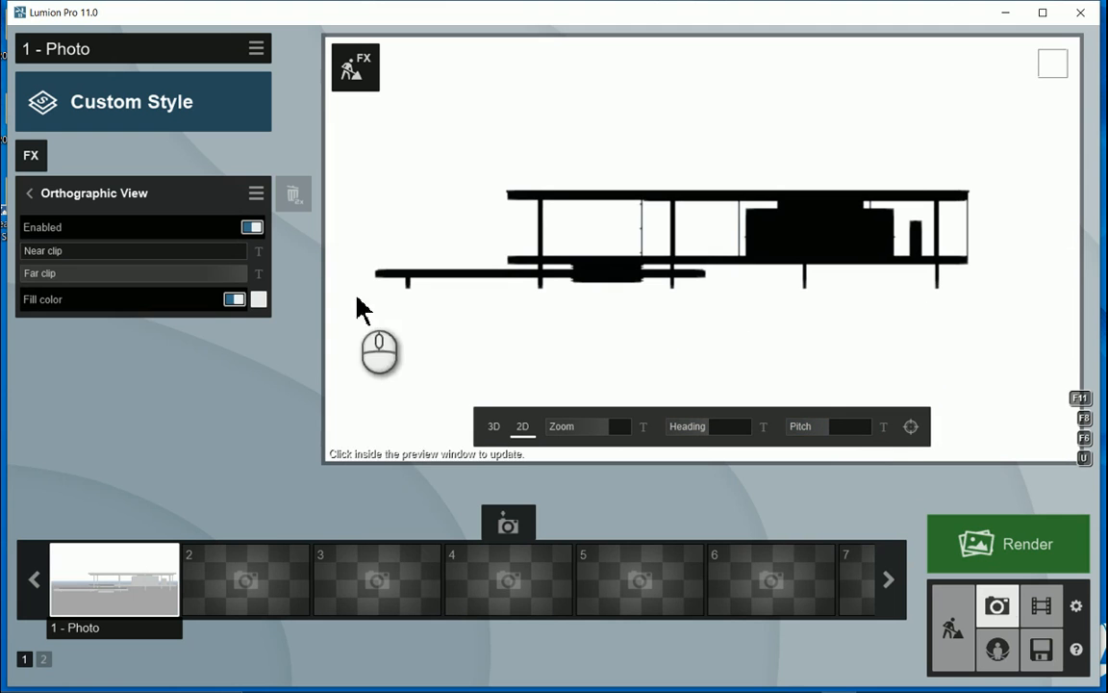
Switch Fill color off so the black silhouette sits against the blue sky
{"action": "left_click", "coordinate": [235, 300]}
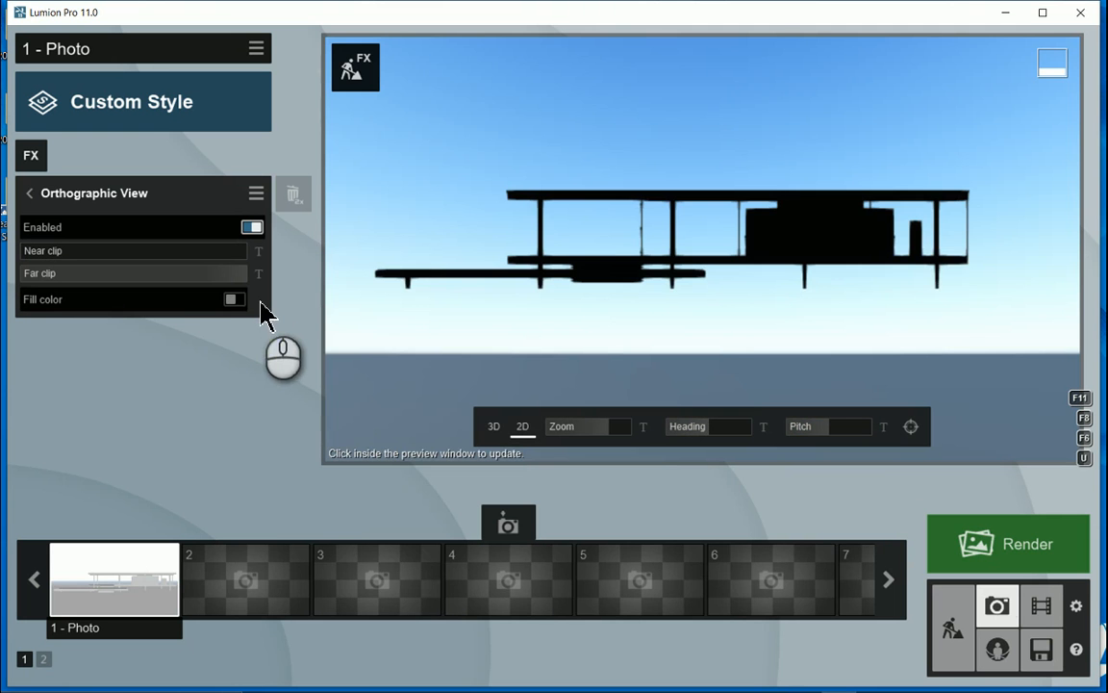
{"action": "left_click", "coordinate": [723, 364]}
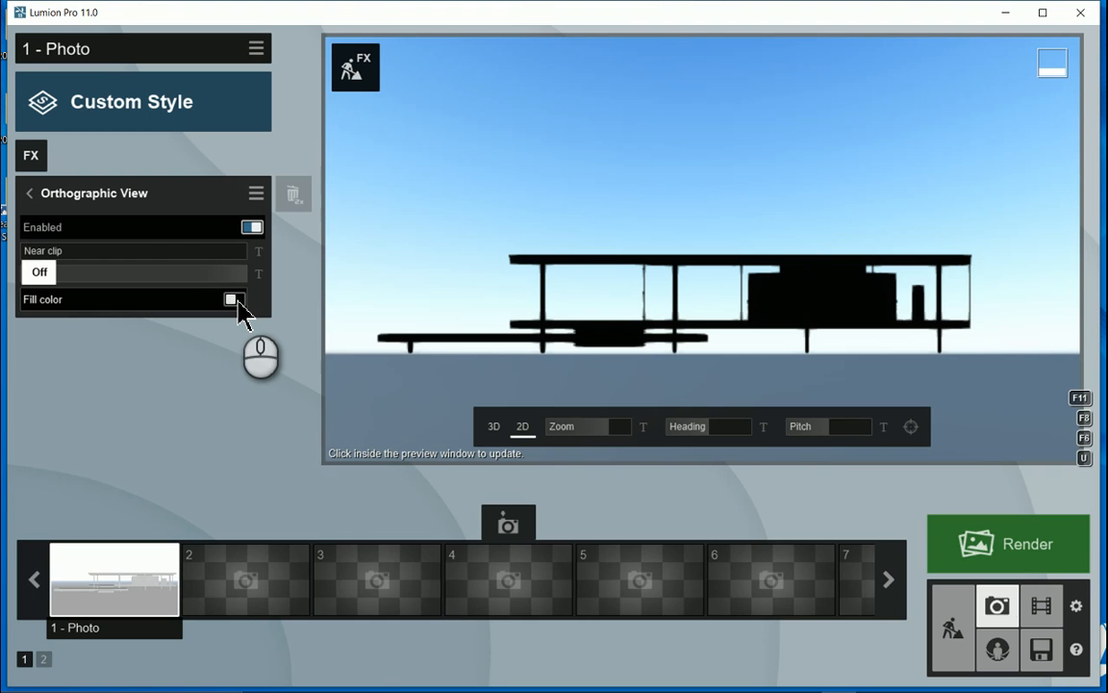
{"action": "left_click", "coordinate": [233, 300]}
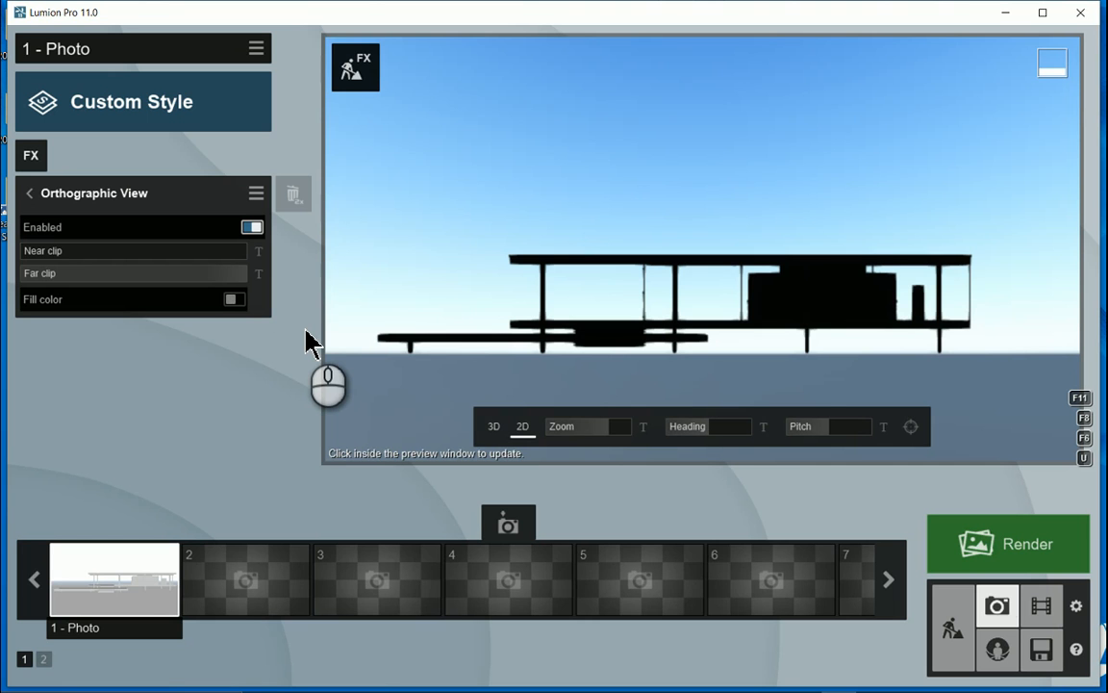
{"action": "mouse_move", "coordinate": [576, 389]}
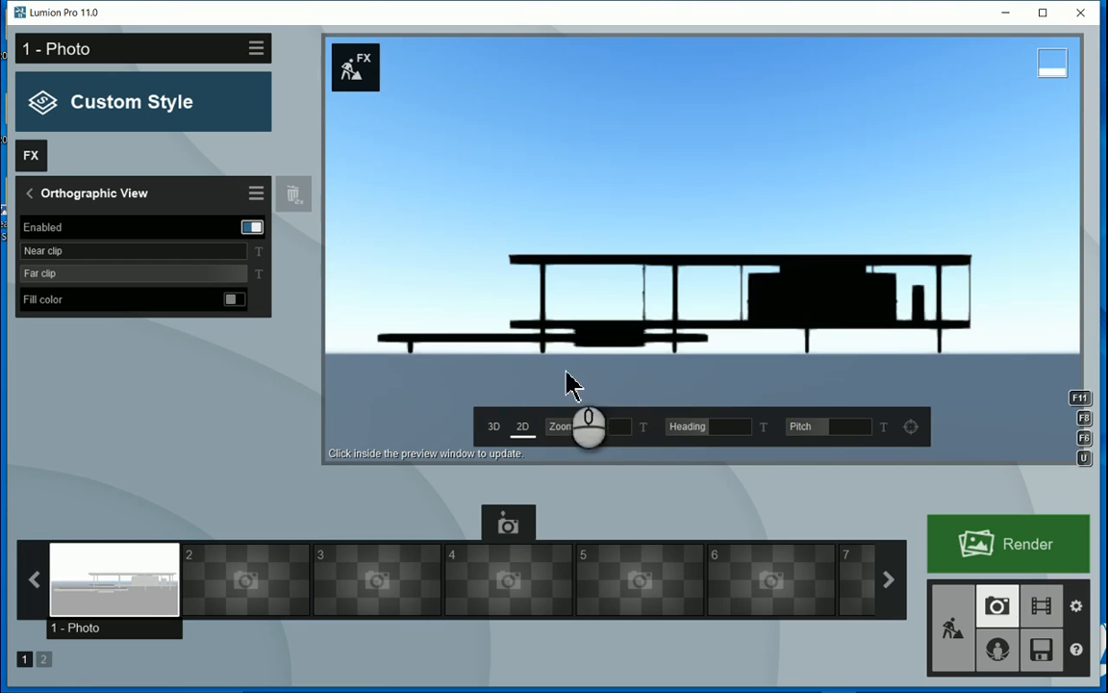
{"action": "left_click", "coordinate": [703, 427]}
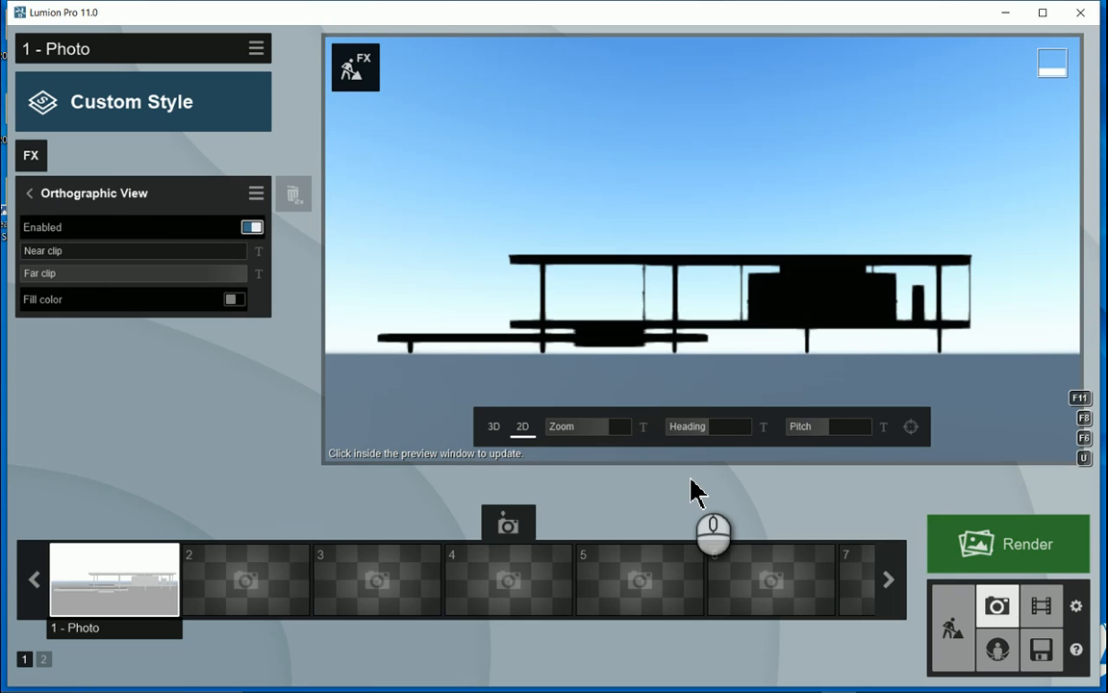
{"action": "mouse_move", "coordinate": [17, 385]}
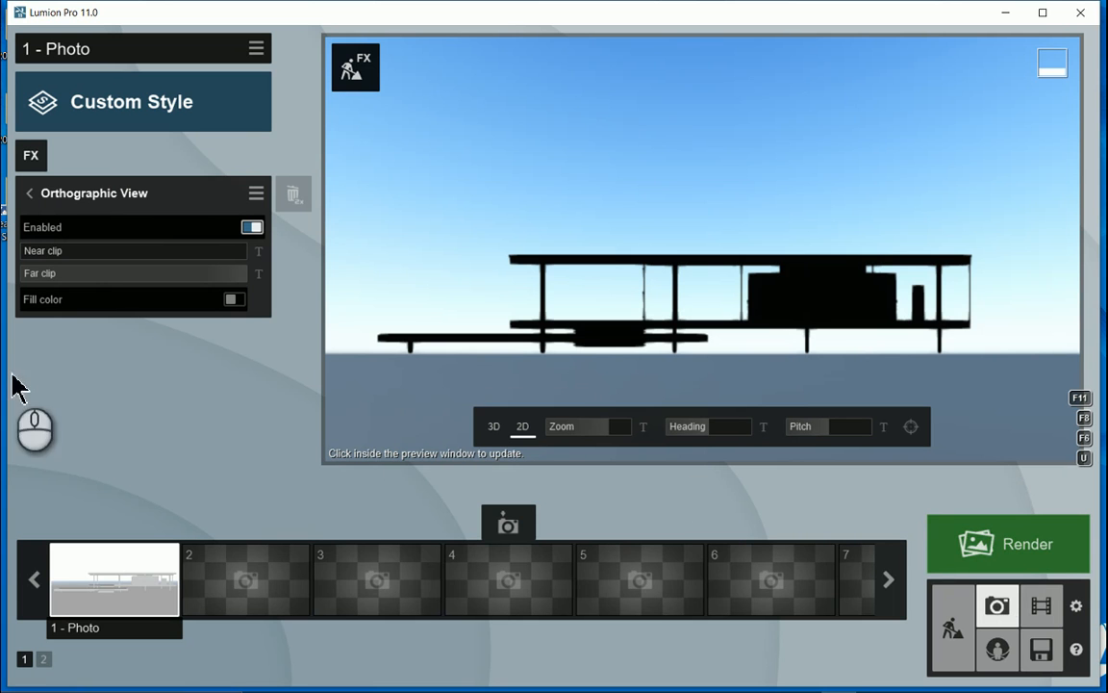